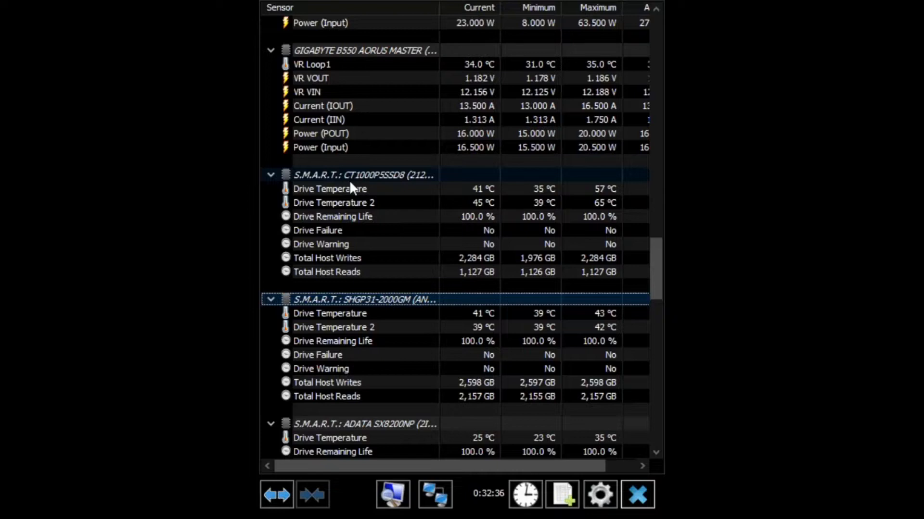
Scroll the HWiNFO64 sensor panel to keep the drive temperatures in view during the copy.
scroll(down, 3)
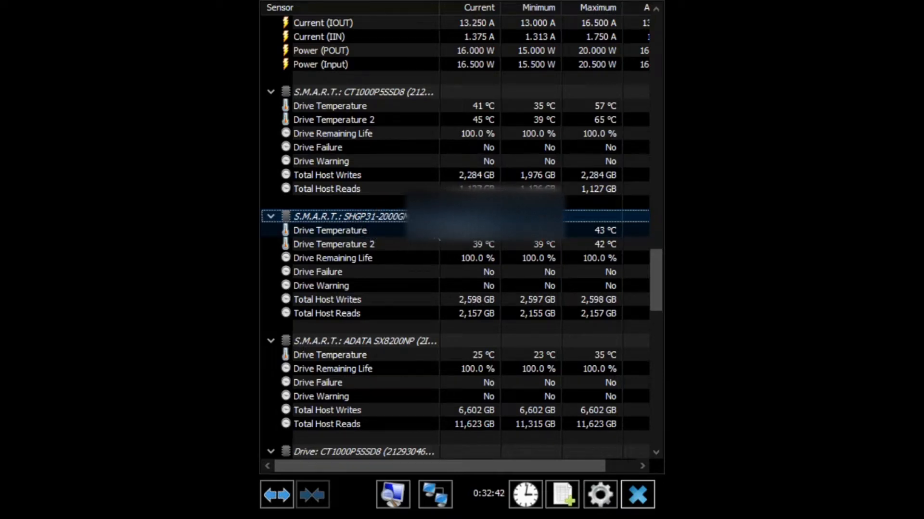
scroll(down, 3)
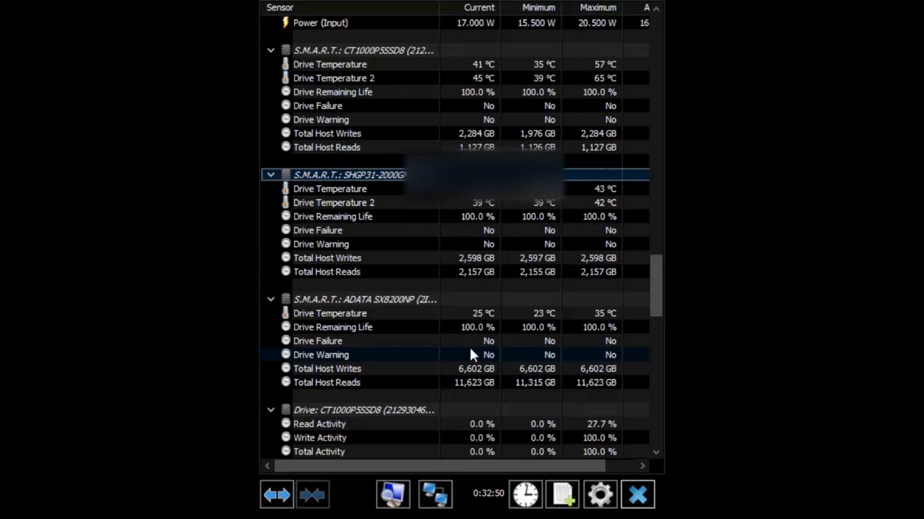
scroll(up, 3)
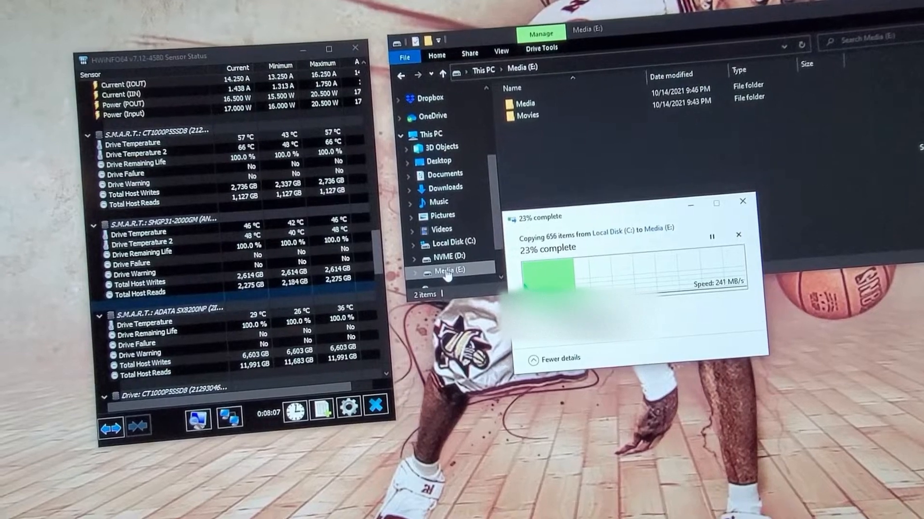
right_click(449, 271)
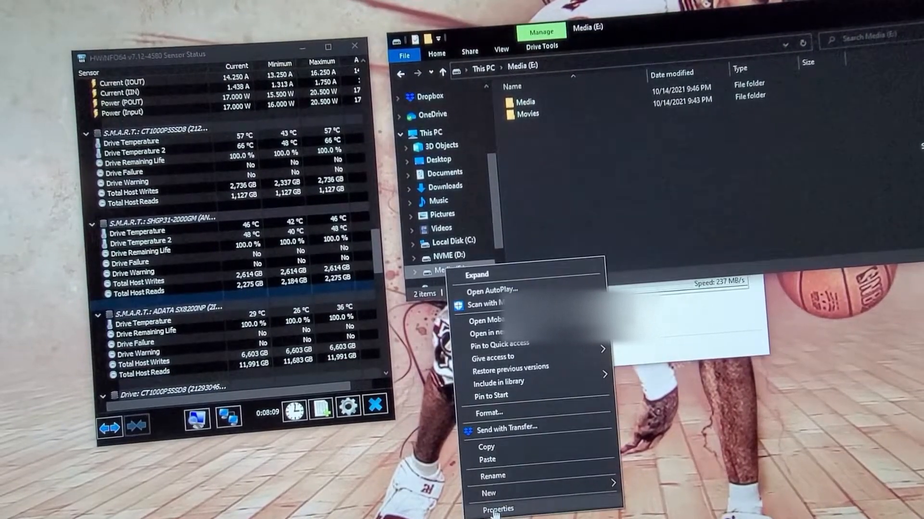
click(498, 509)
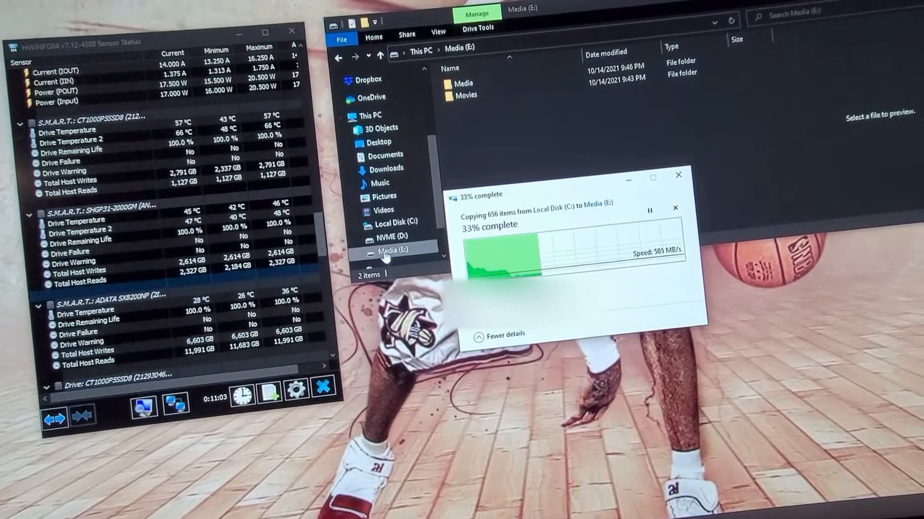
right_click(389, 254)
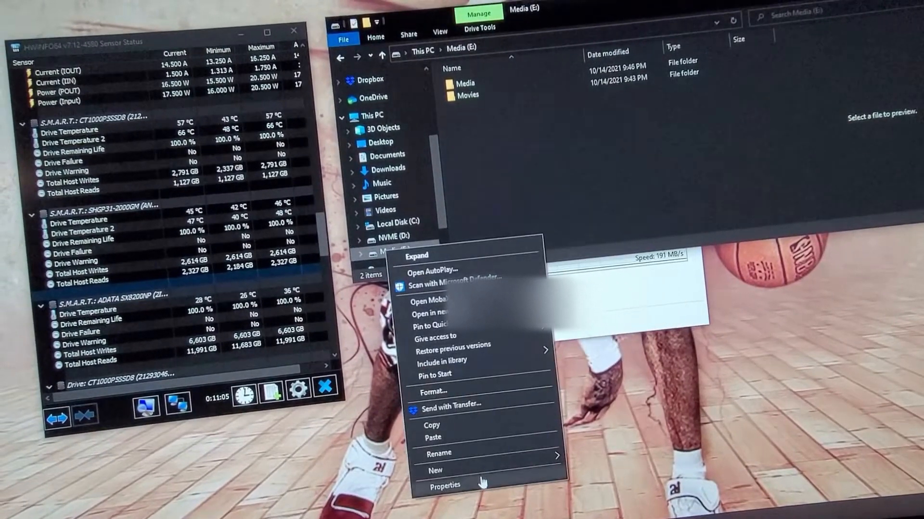
click(446, 485)
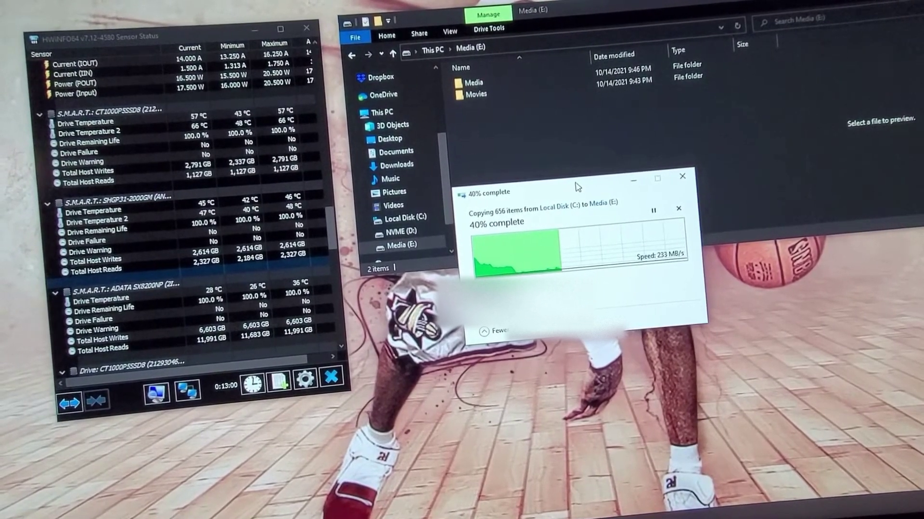
mouse_move(681, 209)
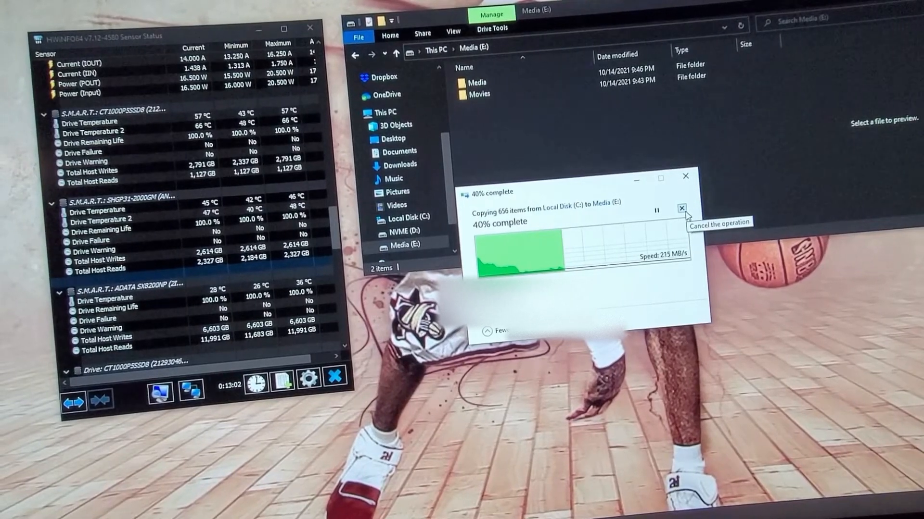
Cancel the copy of 656 items to Media (E:) at about 40%.
click(681, 208)
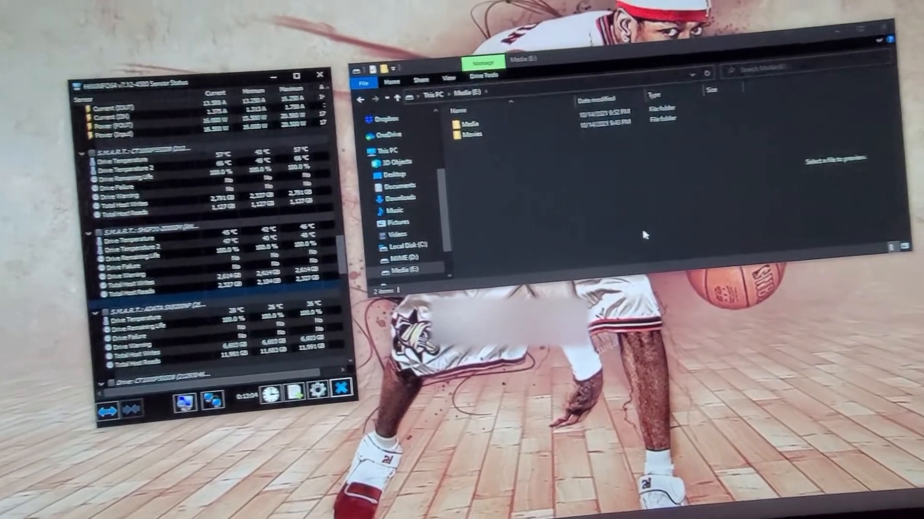